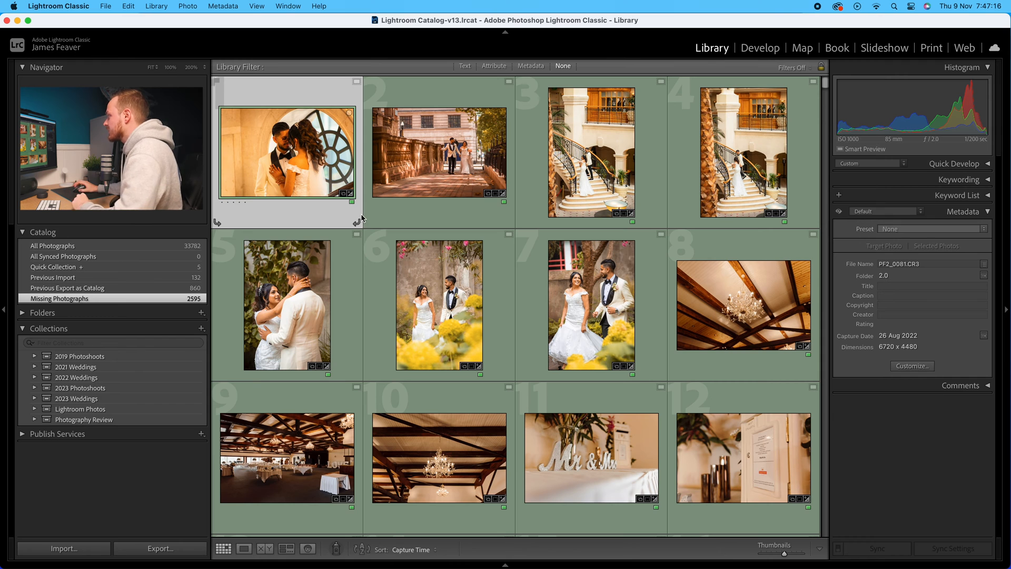
Step: Select the Photos 2 drive and open the '198 | 26/08/2022 | Hema's Wedding' folder
click(51, 543)
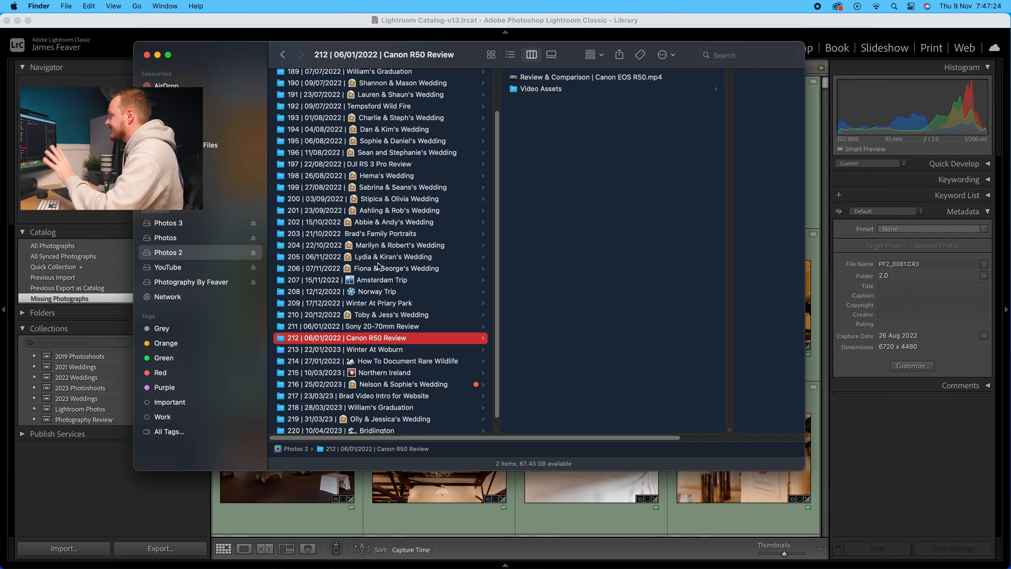
click(385, 176)
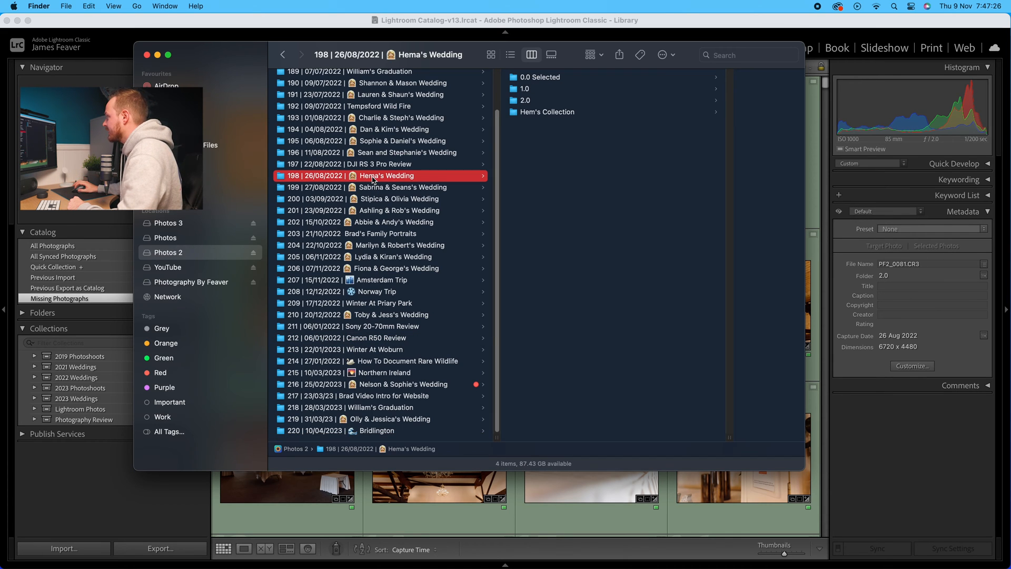
Step: Choose Locate for the missing PF2_0081.CR3 original, browsing to Hema's Wedding > 2.0
click(526, 100)
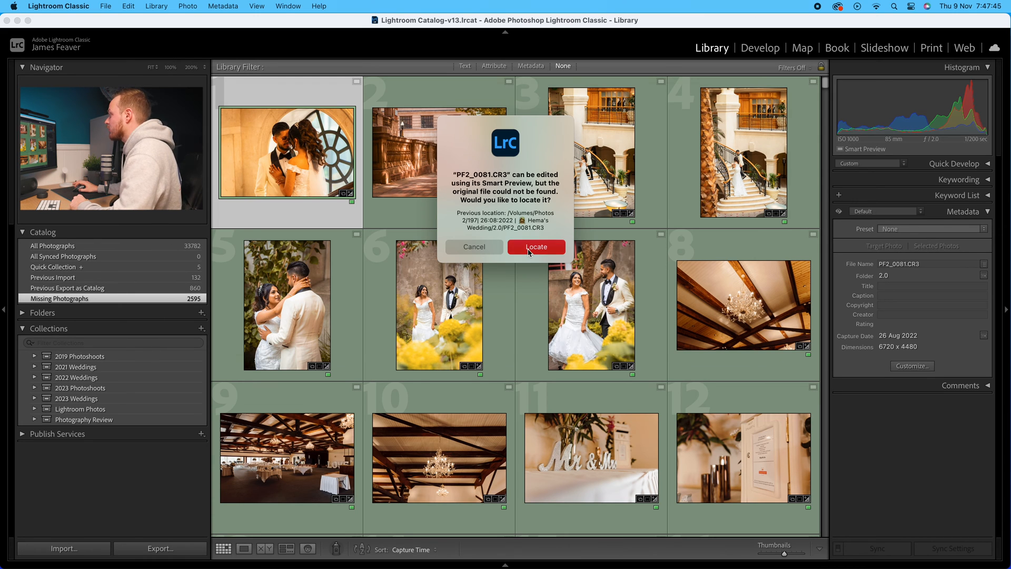
click(535, 247)
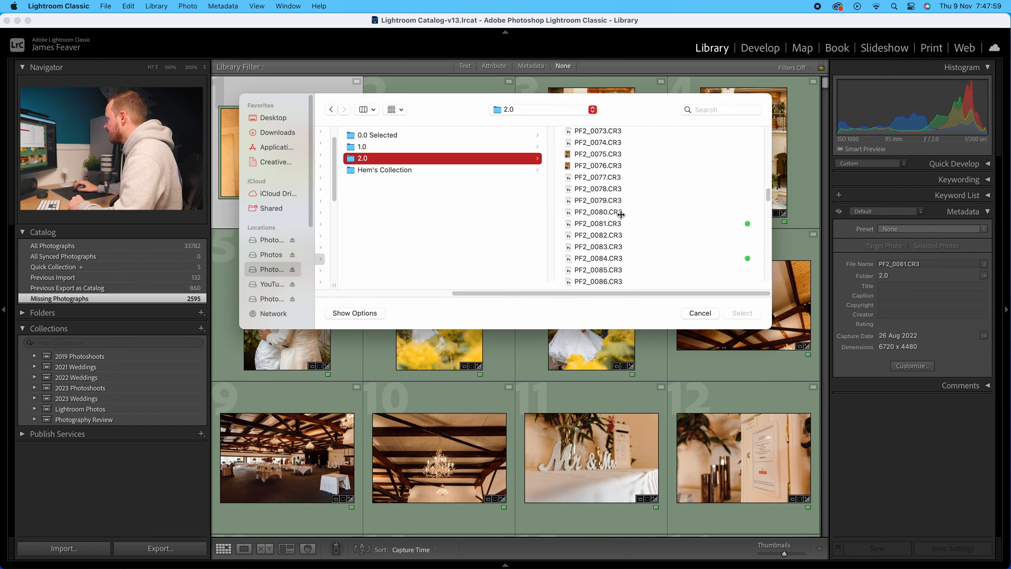
Step: Pick PF2_0081.CR3 in the 2.0 folder and confirm it as the original
click(596, 223)
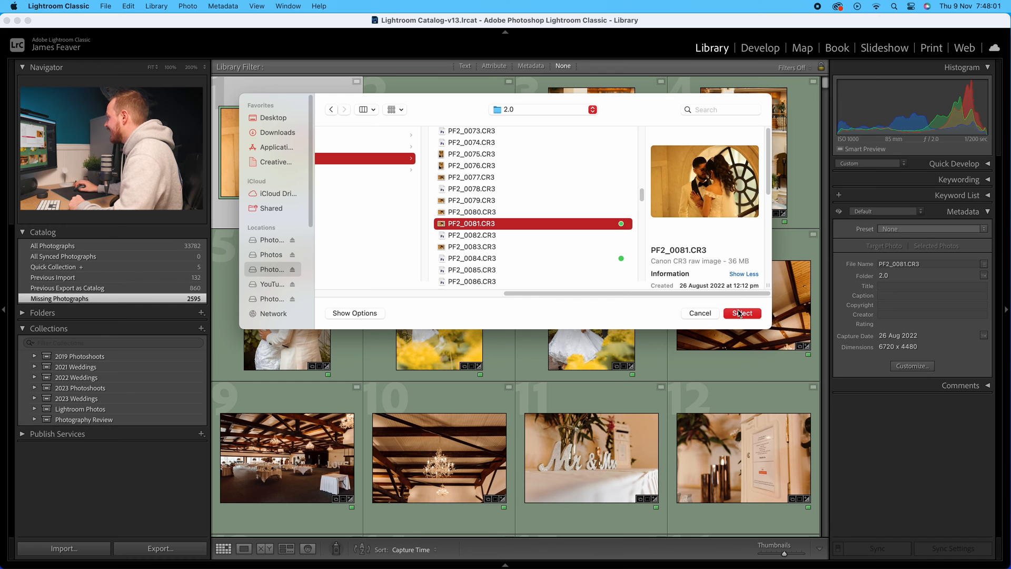
click(742, 313)
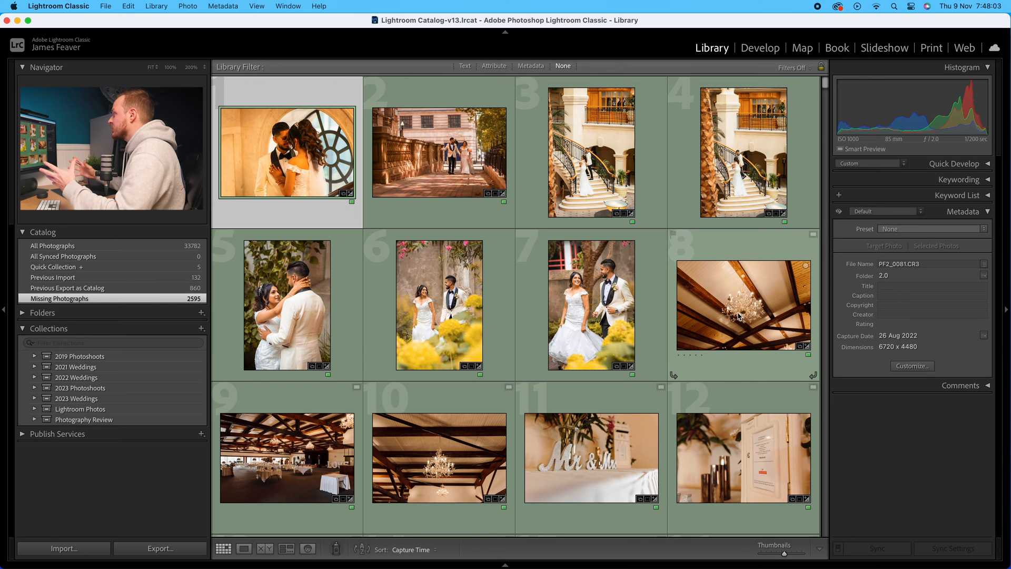
mouse_move(742, 316)
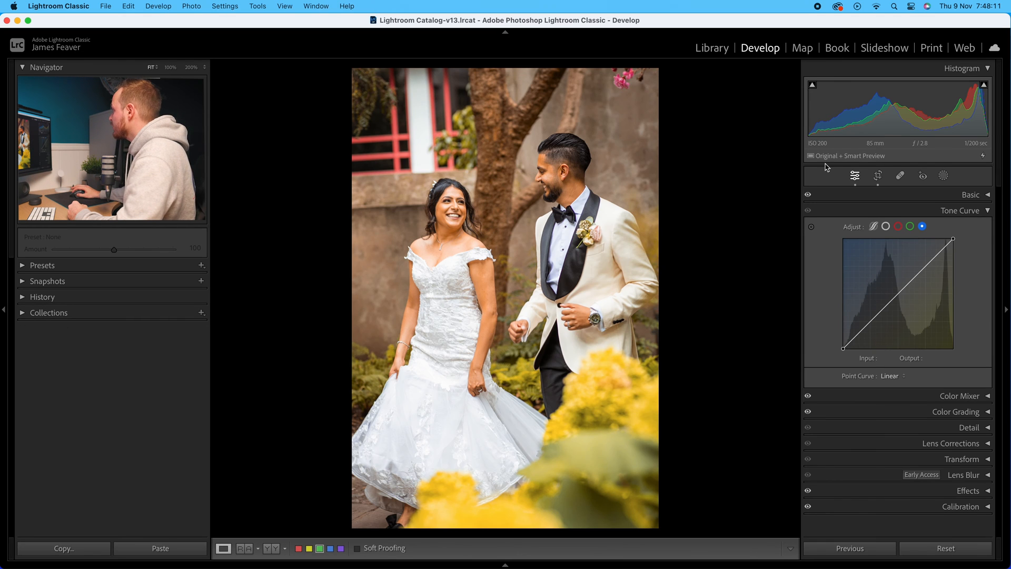
mouse_move(848, 160)
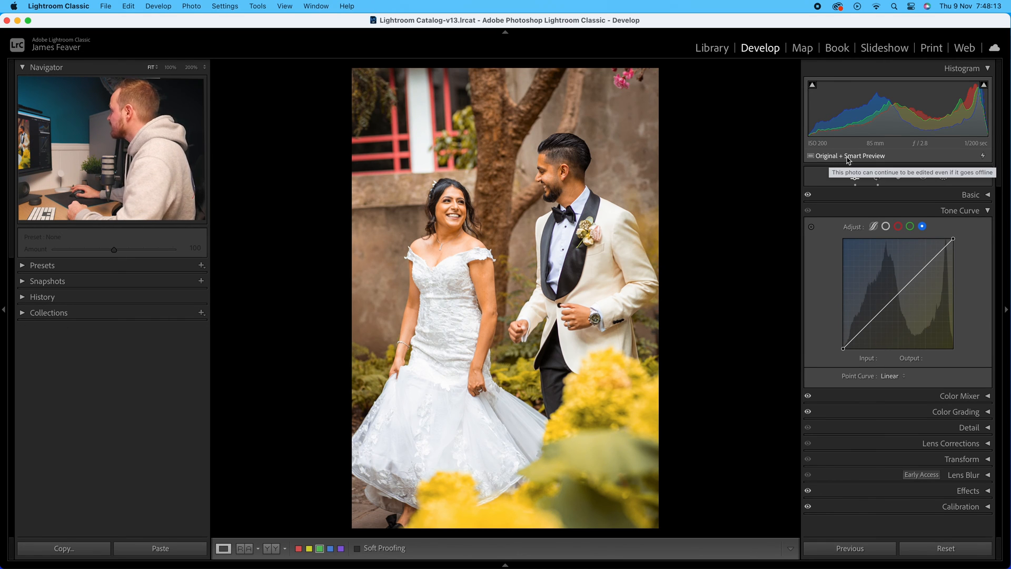
click(712, 47)
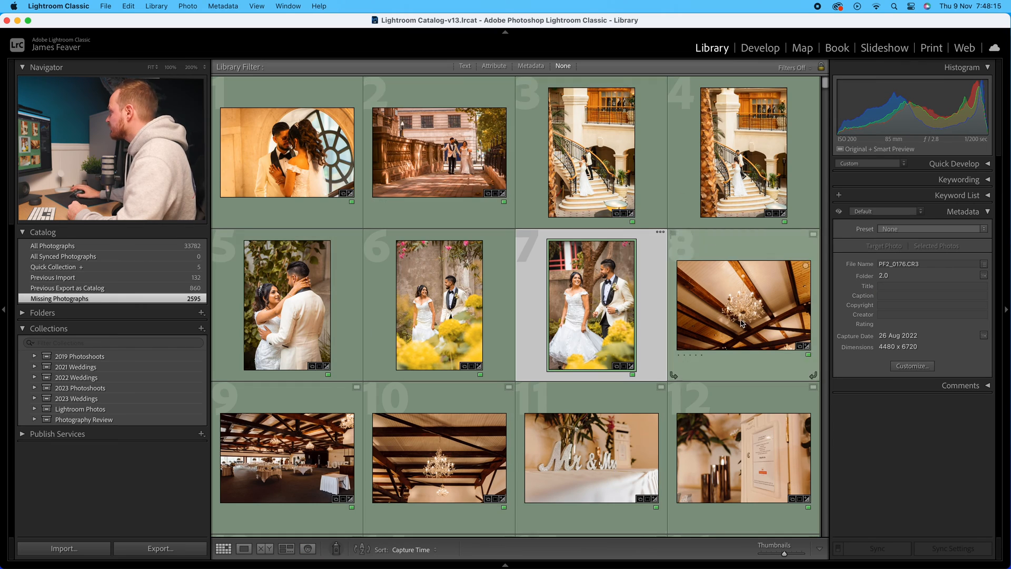
scroll(down, 3)
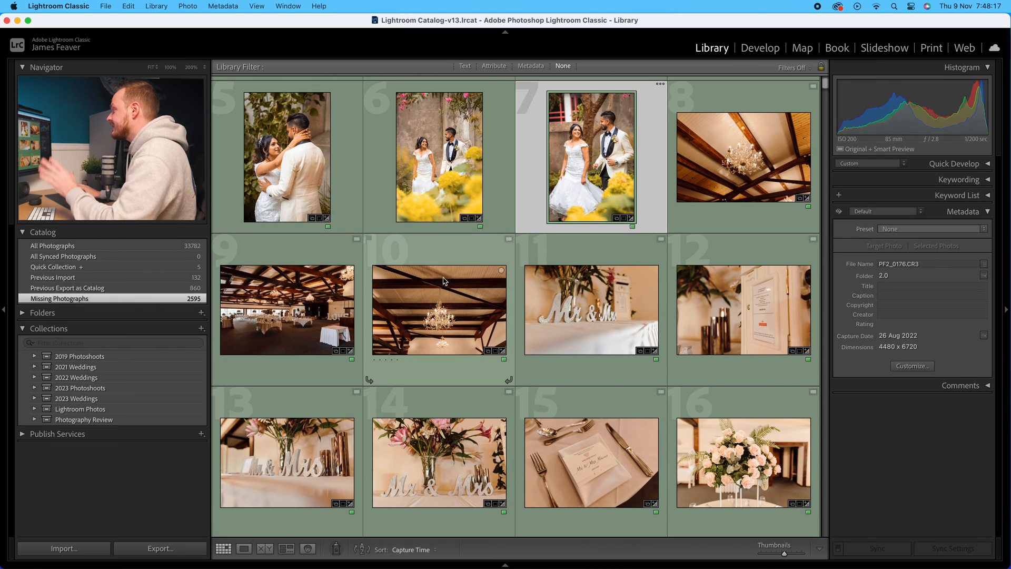